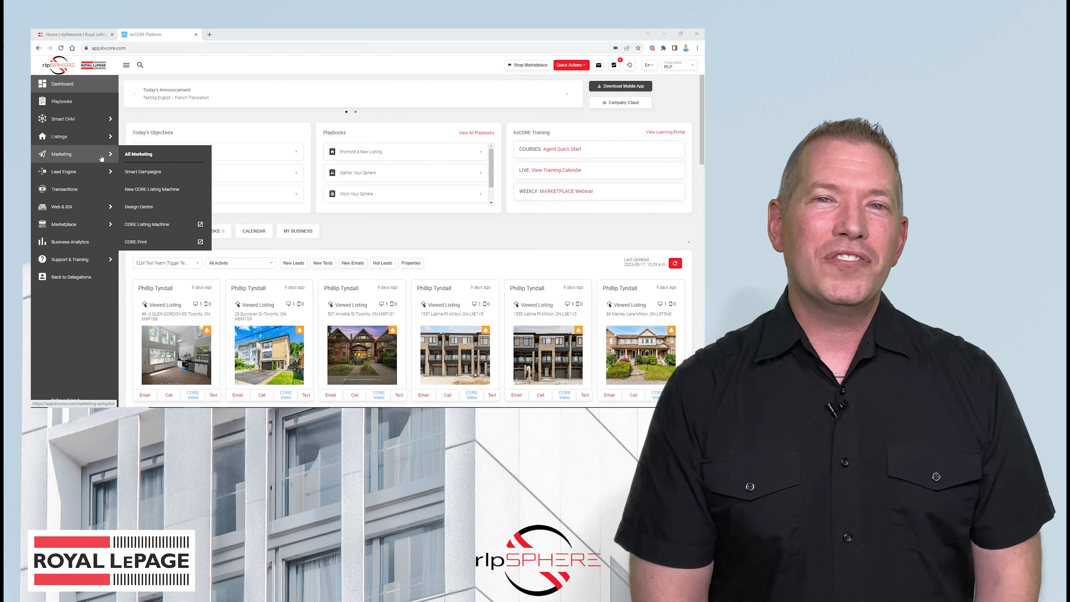
Step: Start a new kit in CORE Listing Machine with a Kit Name beginning 'N' and Just Listed enabled
left_click(147, 224)
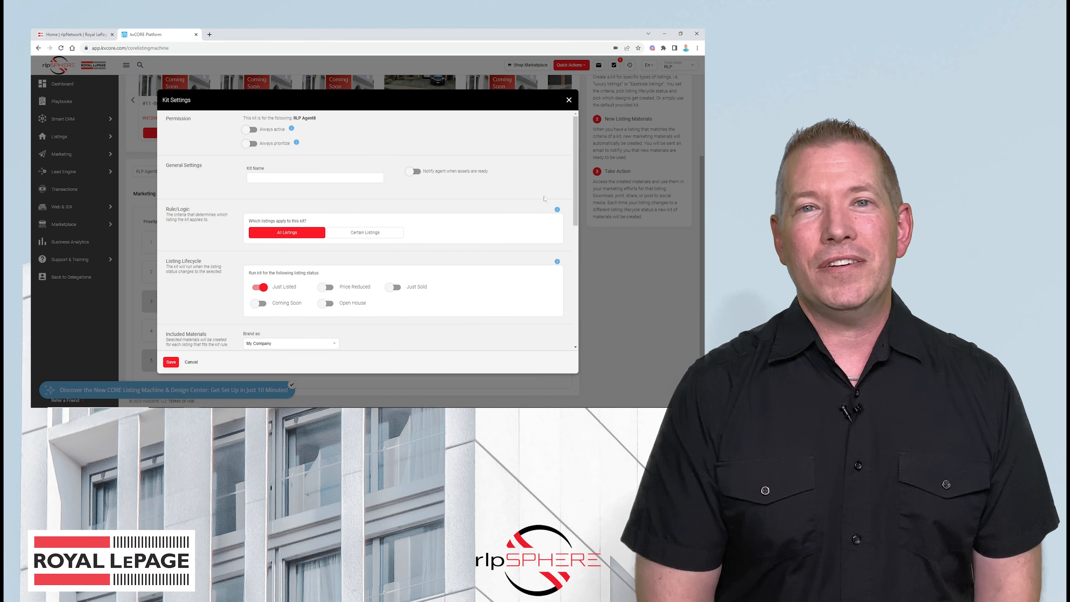
type("N")
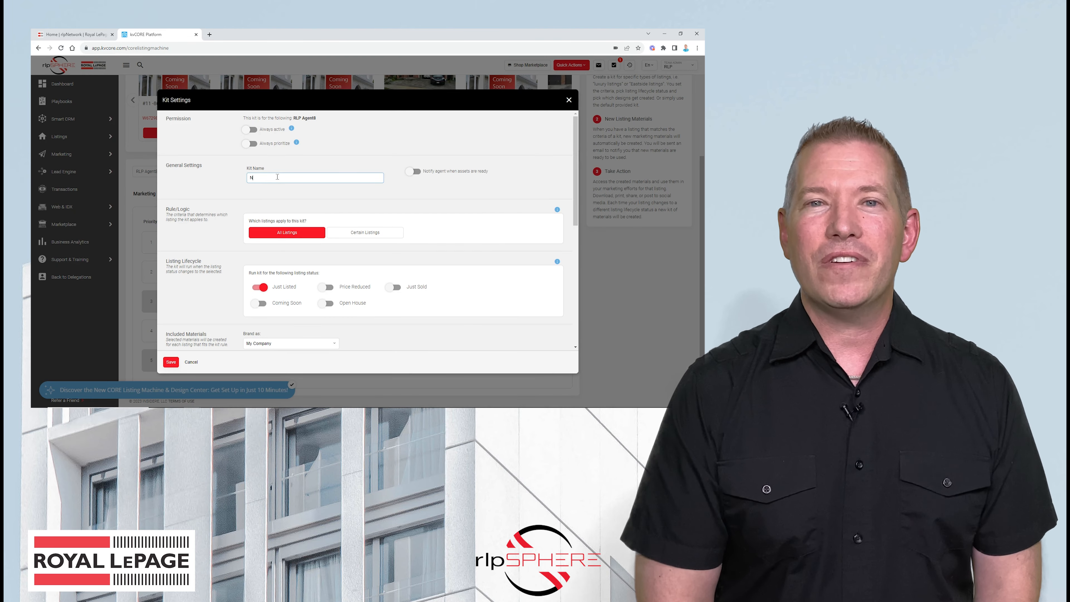
scroll("down", 3)
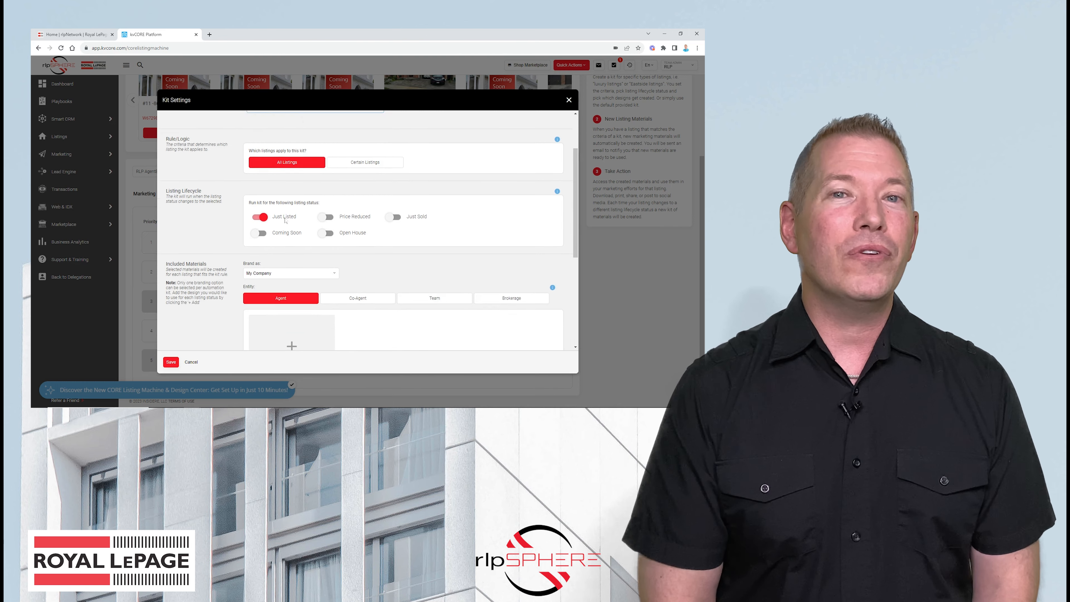
Step: Add the Print, Social Media and Video designs to the kit via Add Selected
left_click(292, 346)
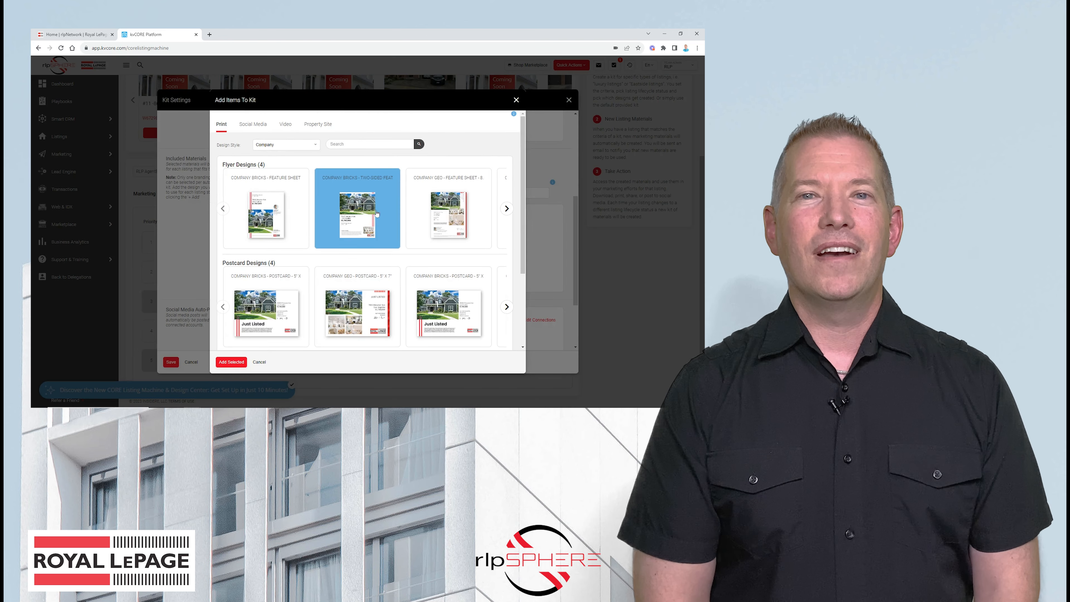
left_click(253, 124)
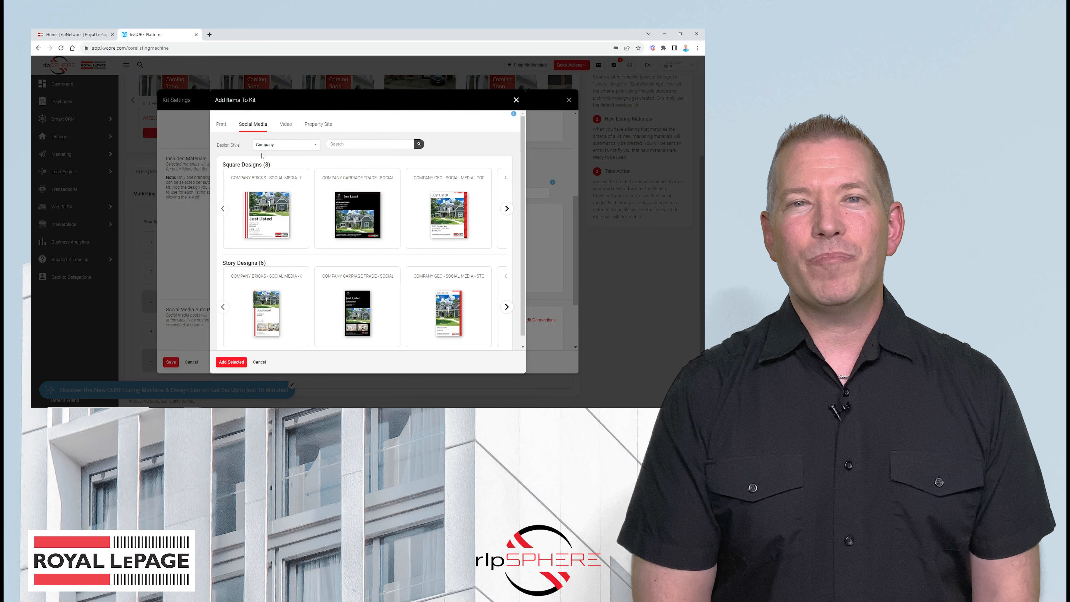
left_click(284, 124)
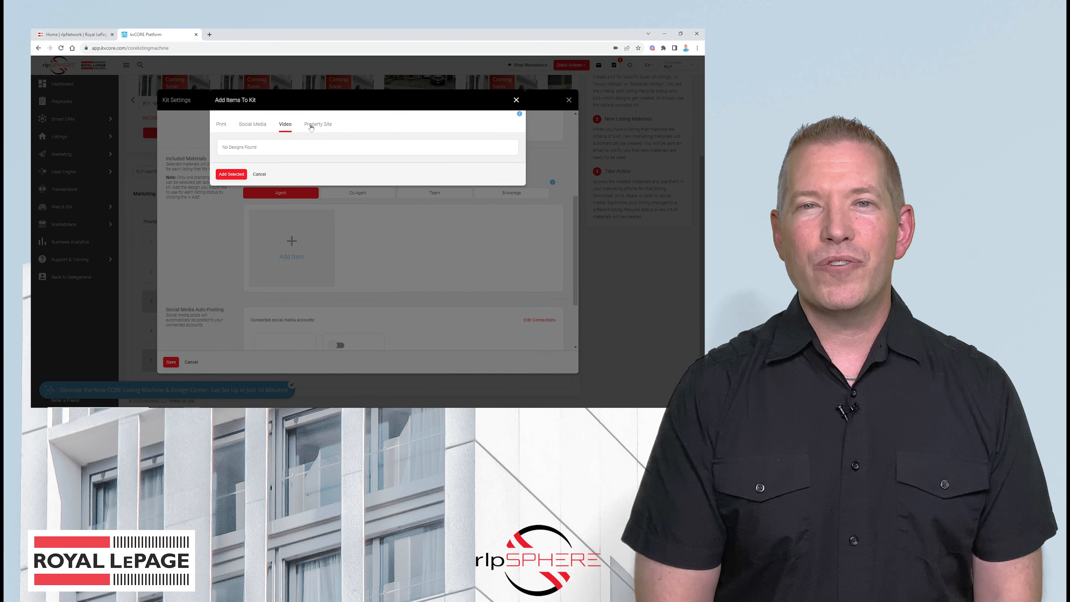
left_click(284, 124)
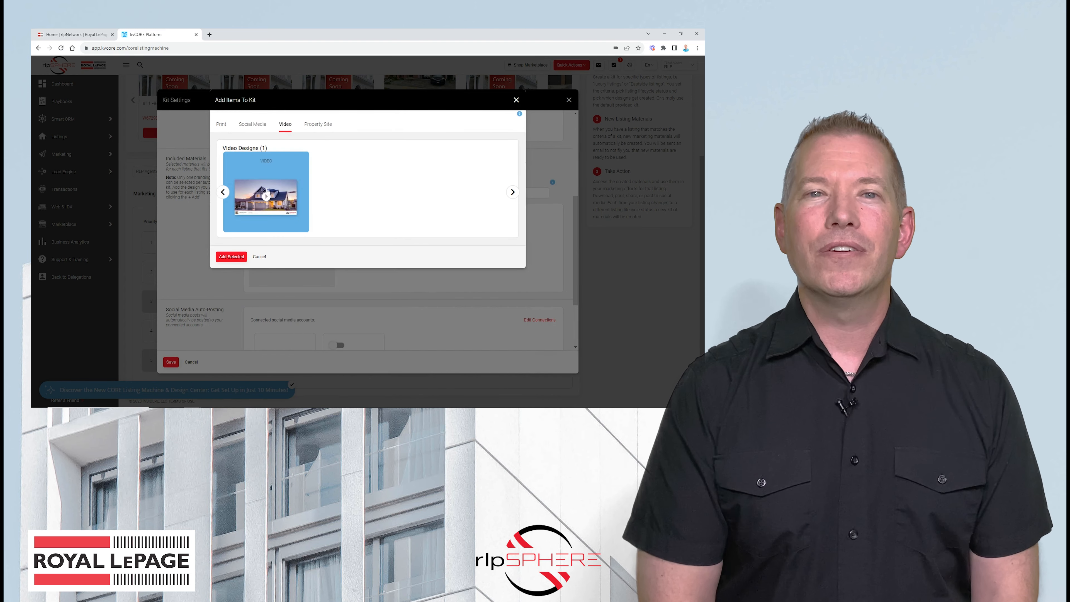
left_click(231, 257)
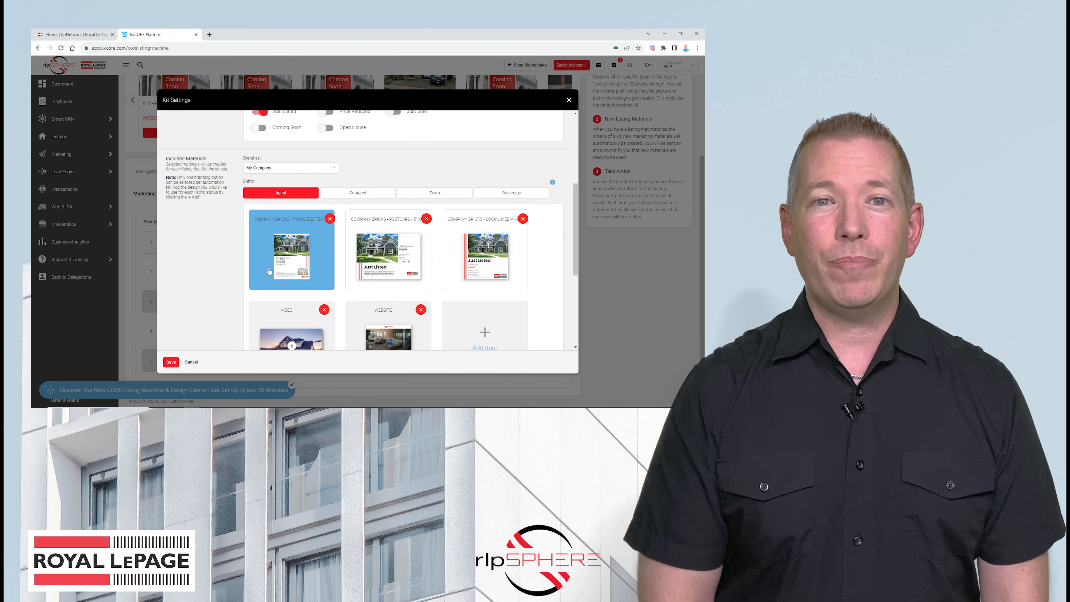
Step: Save the Just Listed kit so it appears in the kit list
scroll("down", 3)
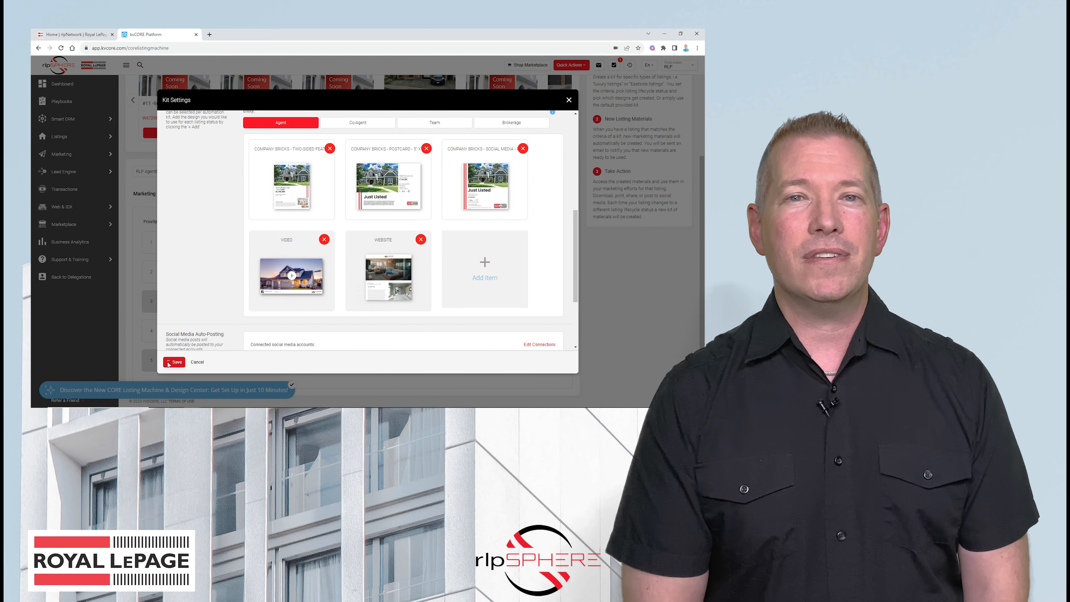
left_click(175, 362)
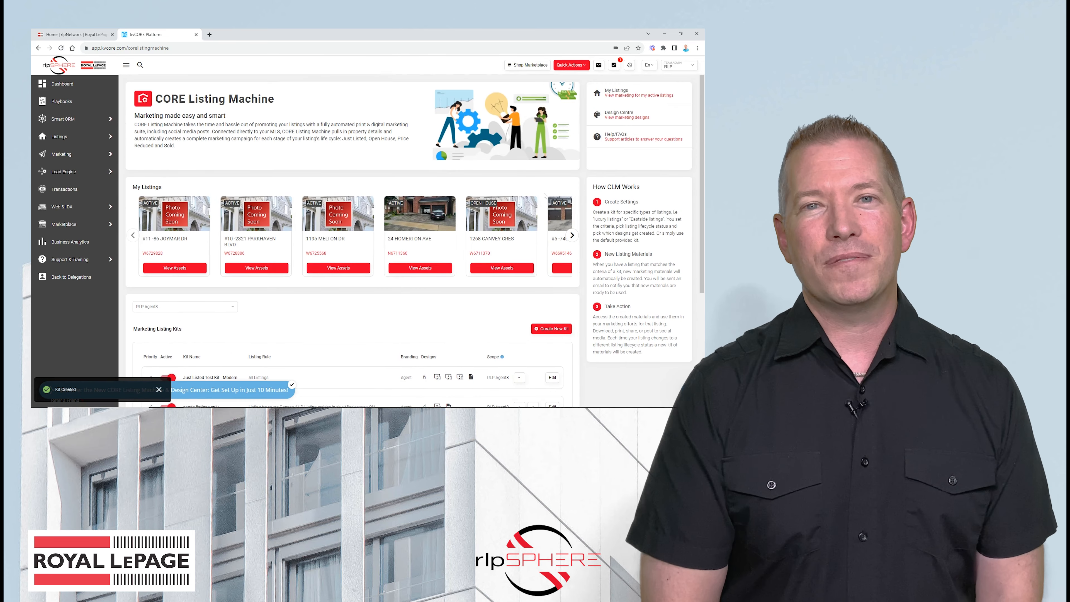
Step: Go to Design Centre and dismiss the brand Design Settings panel
left_click(627, 115)
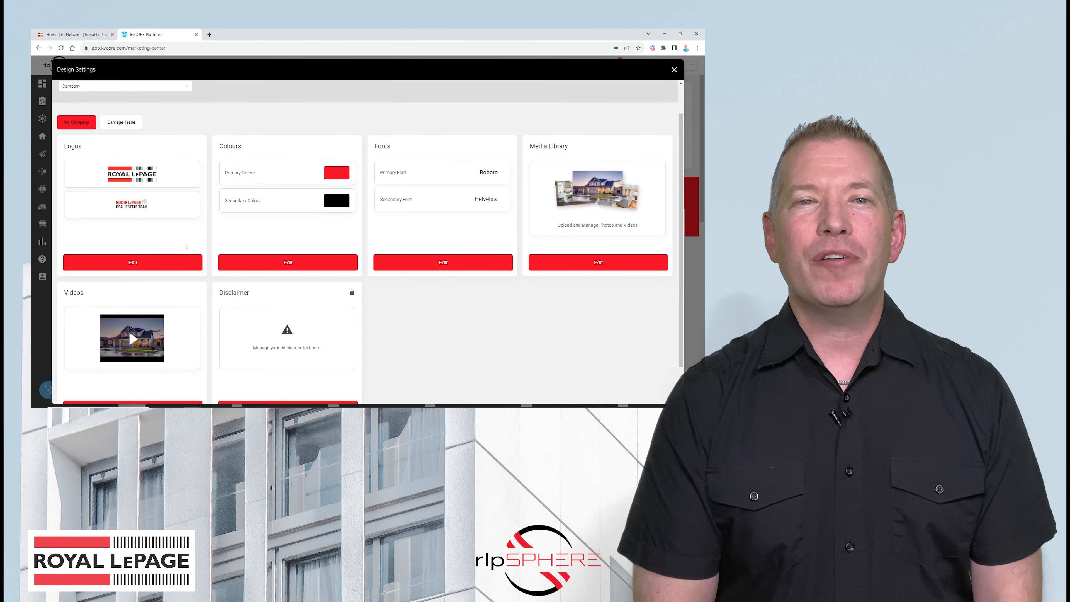
left_click(133, 263)
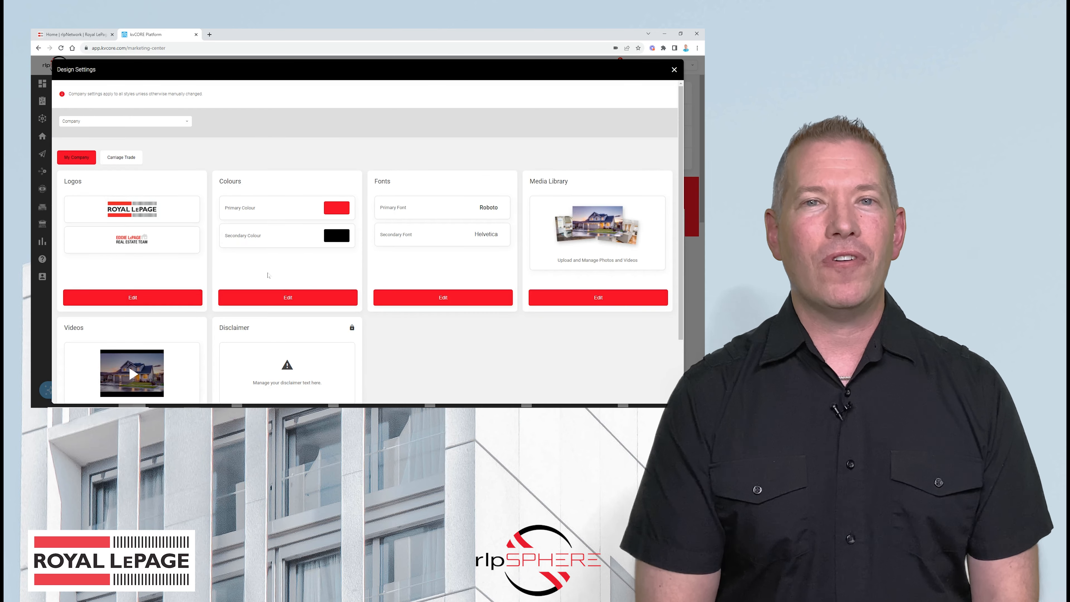
left_click(675, 69)
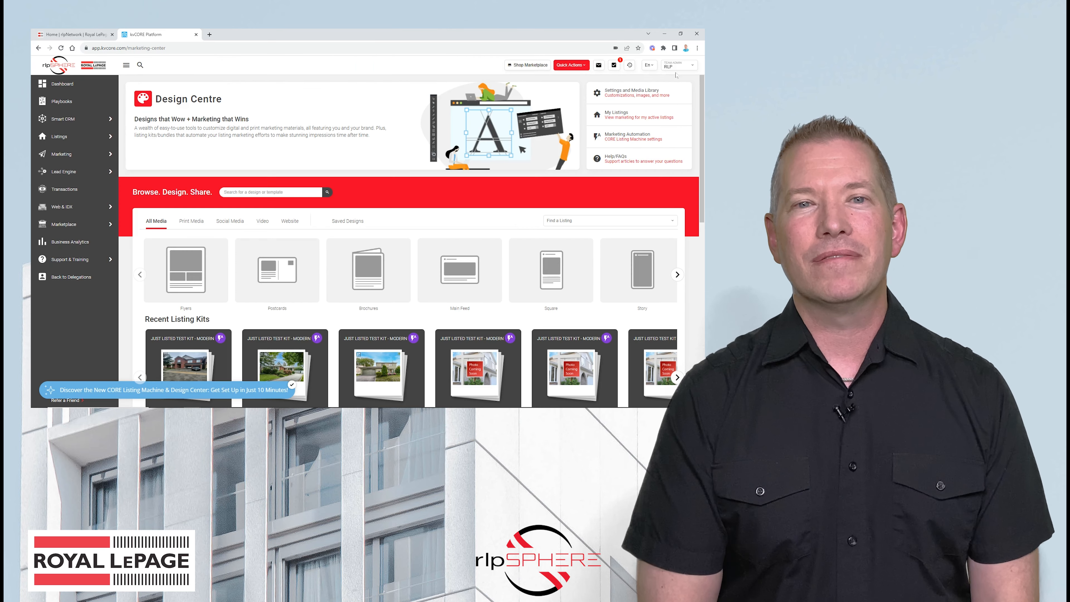
scroll("down", 3)
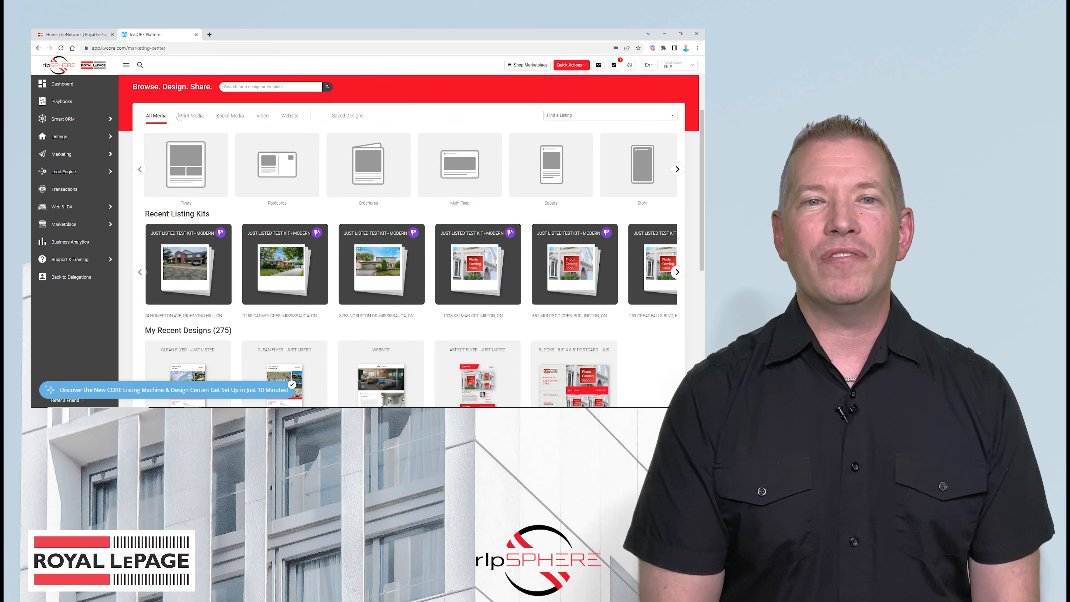
Step: Choose the Bricks Two-Sided Feature Sheet flyer from the Print Media designs
left_click(190, 116)
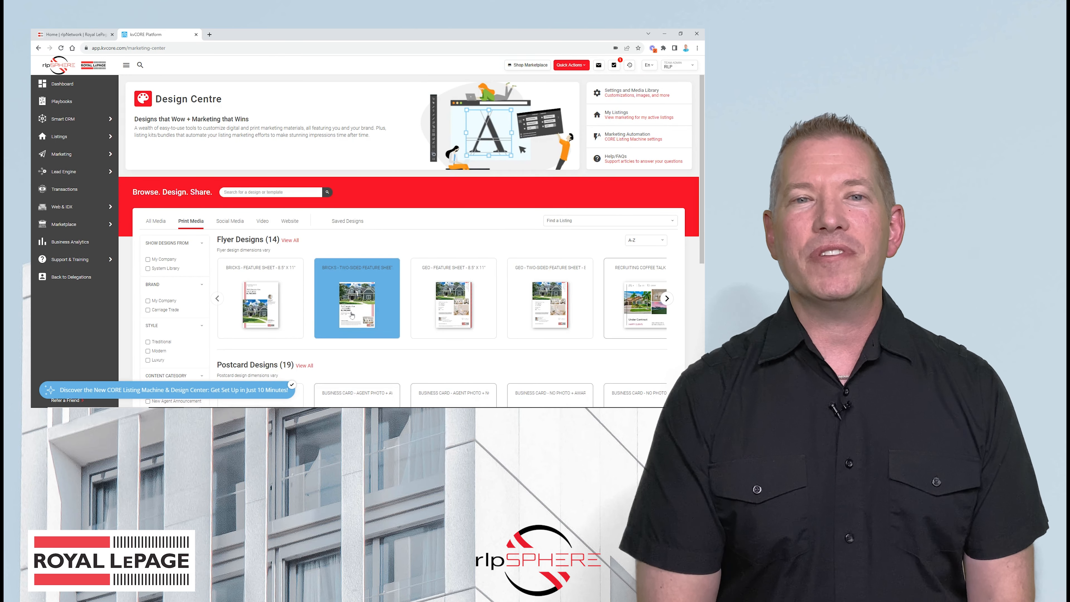
left_click(357, 306)
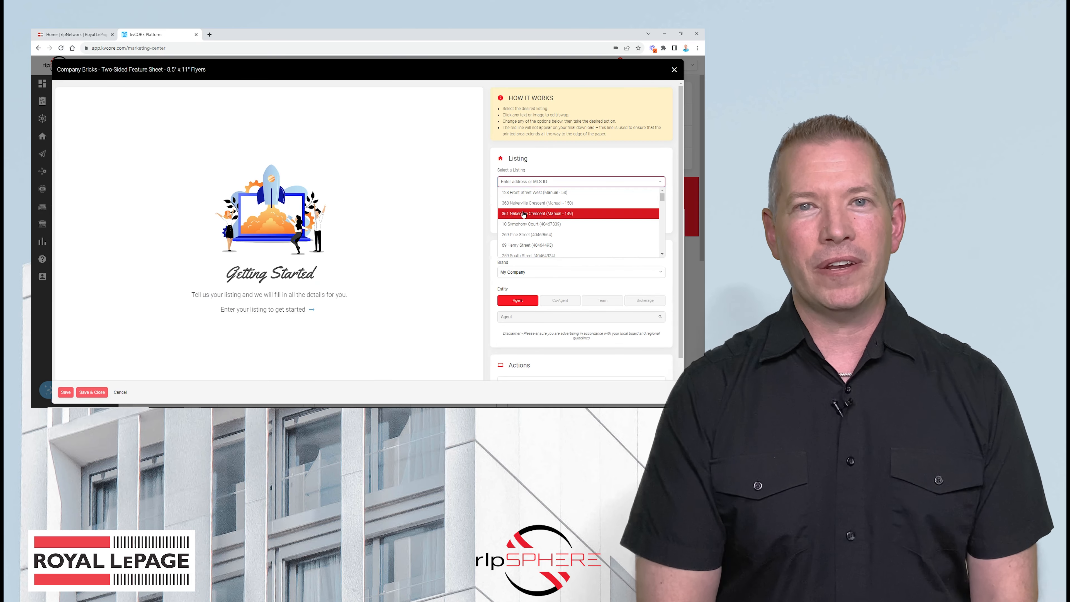
left_click(538, 213)
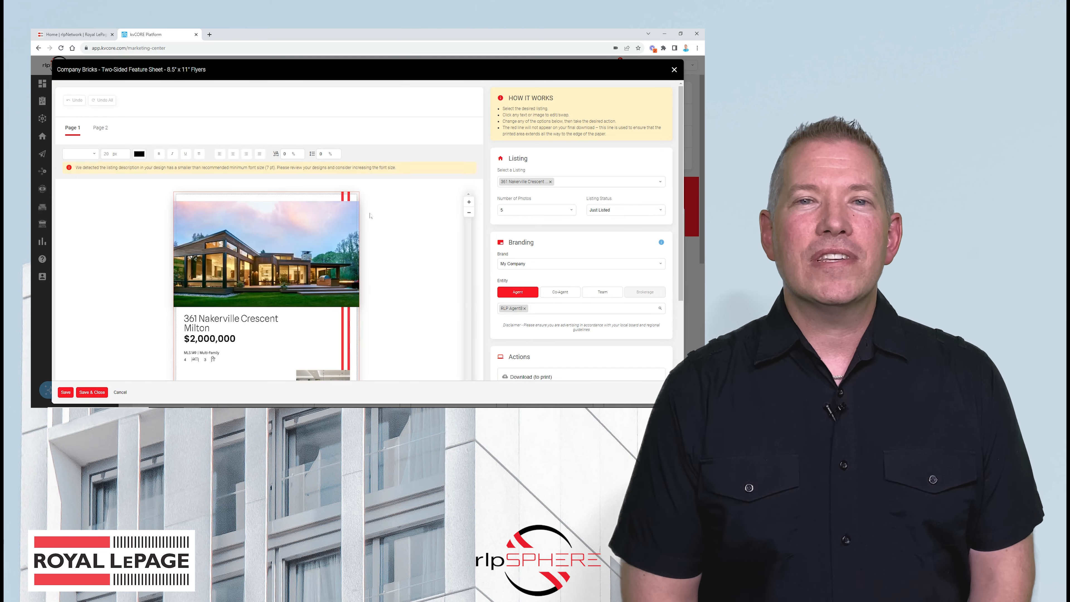
scroll("down", 3)
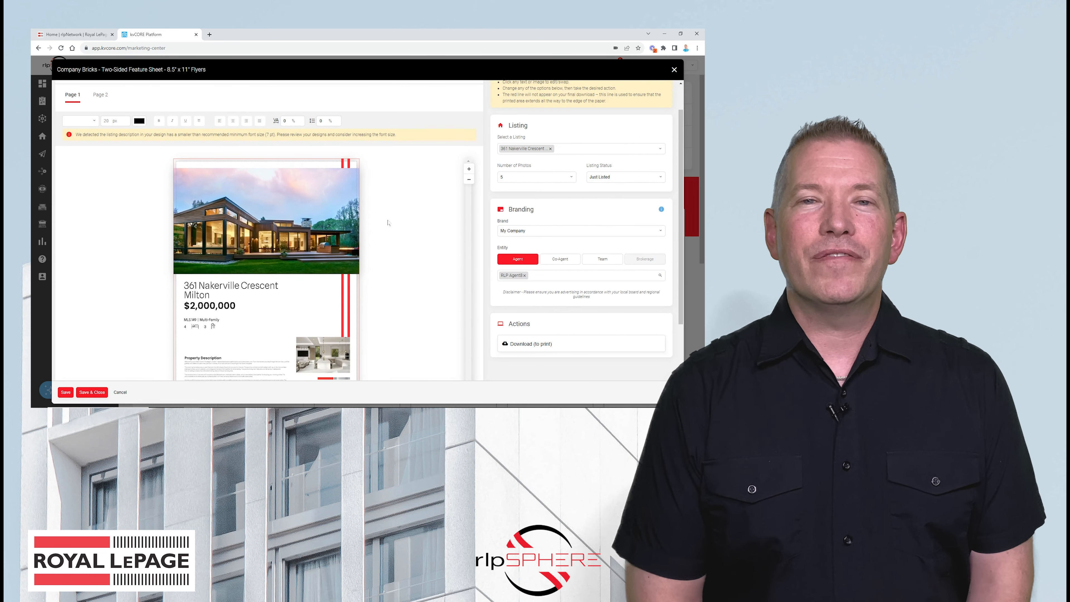
left_click(100, 94)
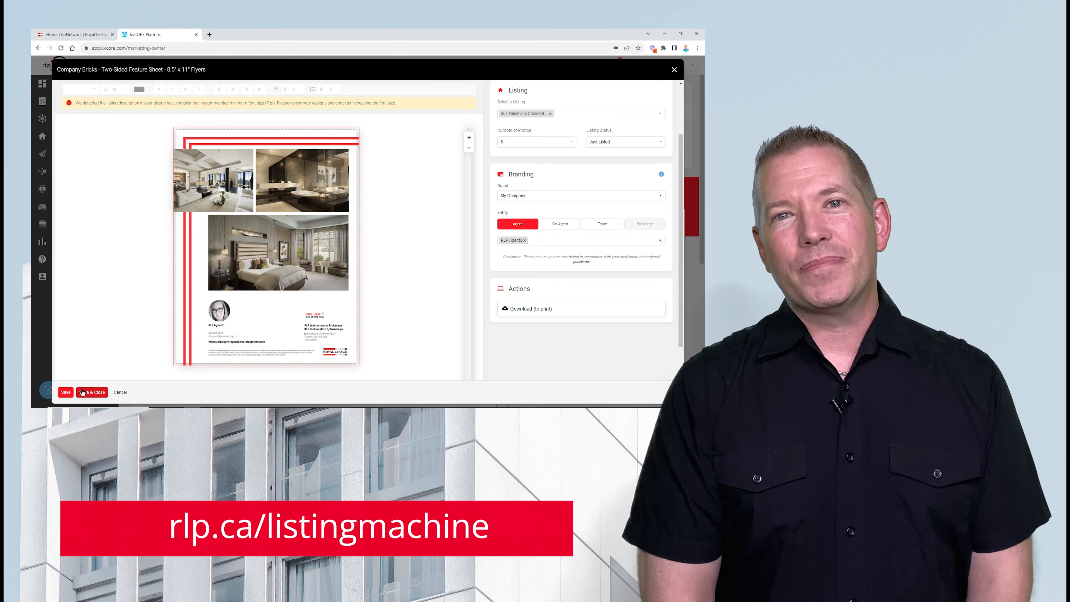
left_click(92, 393)
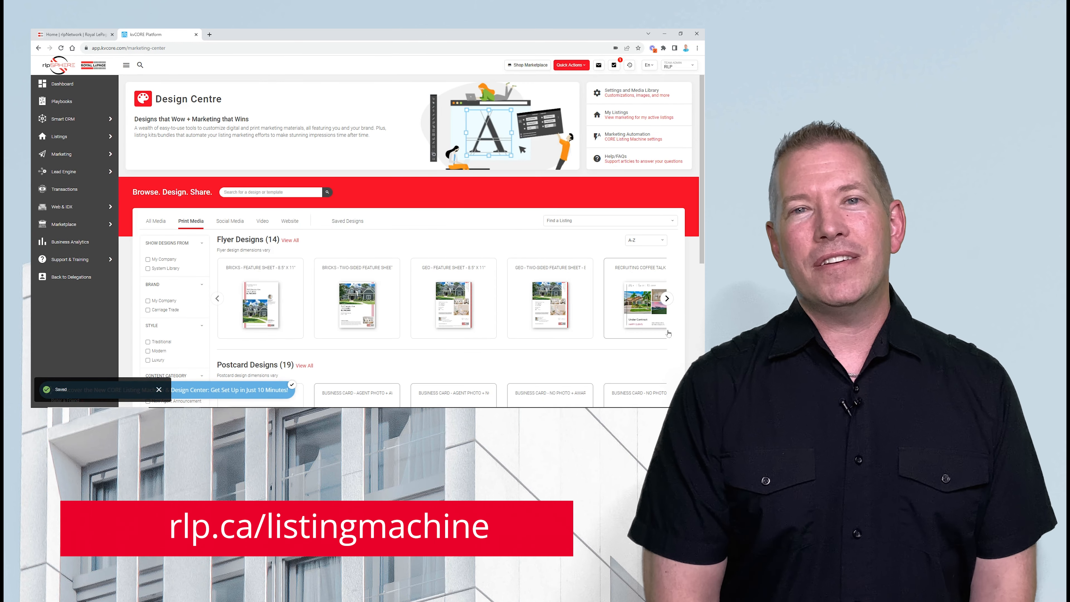